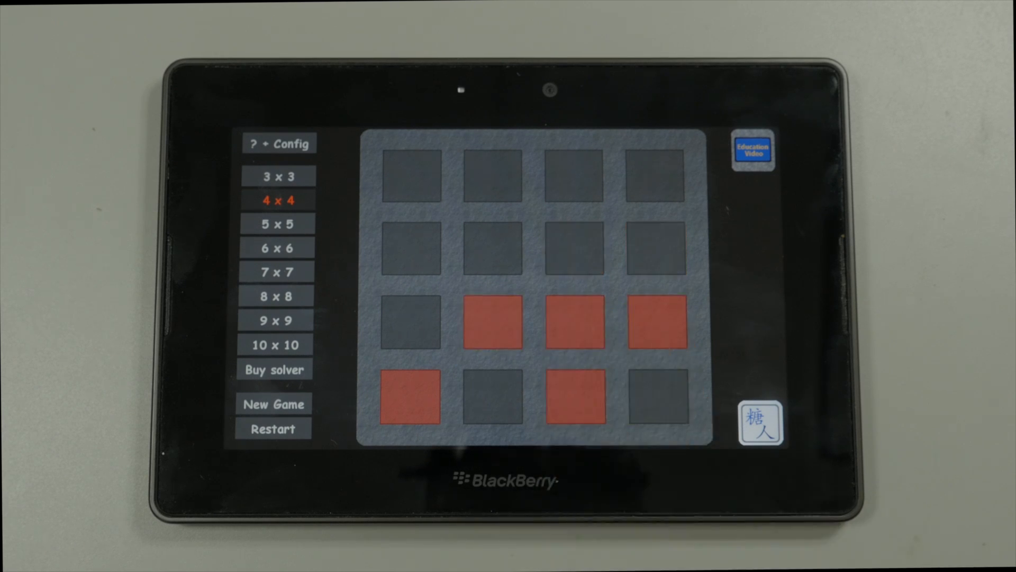
Chase the last lit squares down the 4x4 grid until 'Congratulations! You won!' appears
click(656, 396)
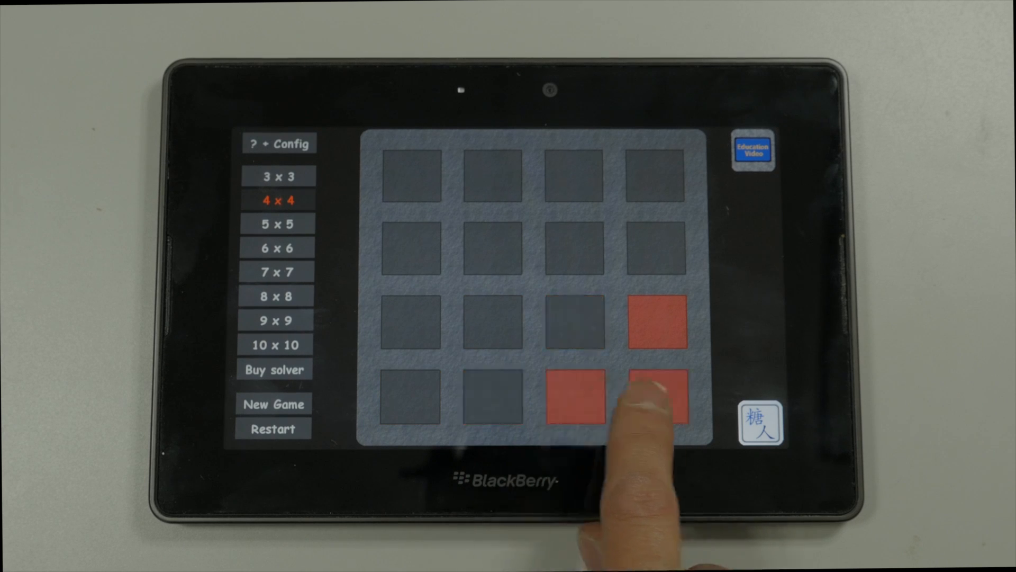
click(656, 397)
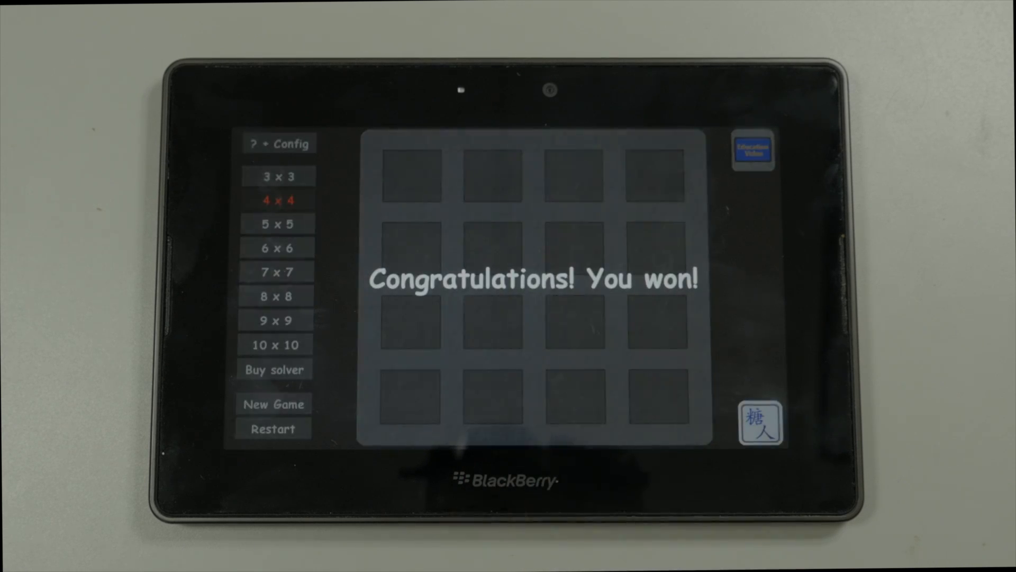
Start a new 4x4 game and chase its remaining lights, leaving six lit squares
click(273, 428)
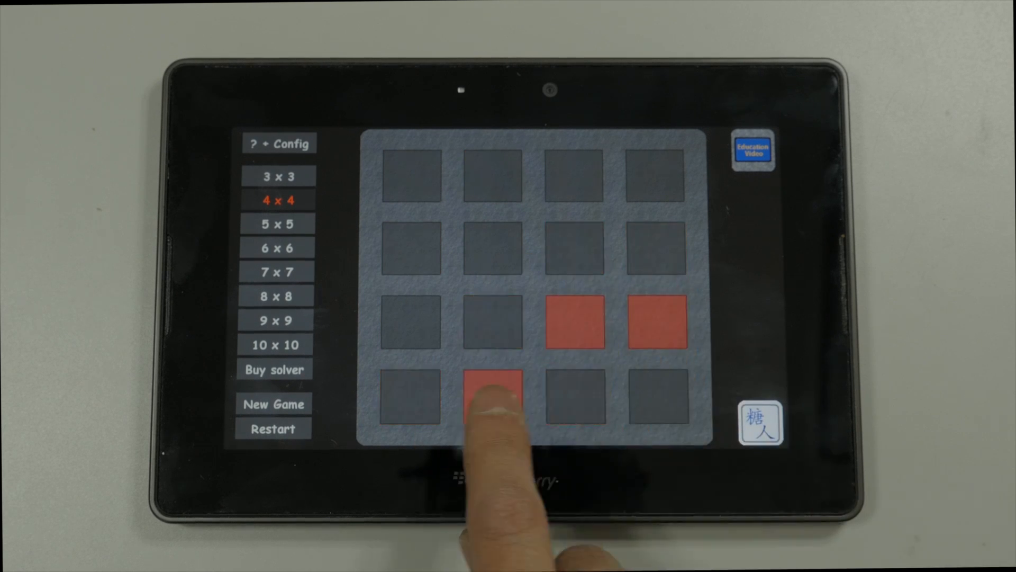
click(492, 395)
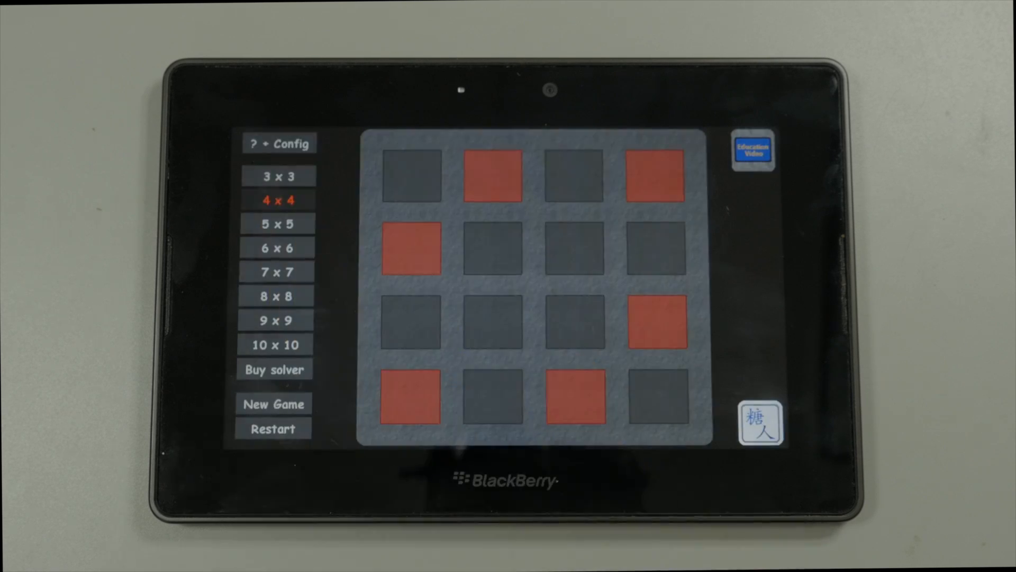
Switch to 5x5 and push the lights down, clearing the top two rows
click(277, 223)
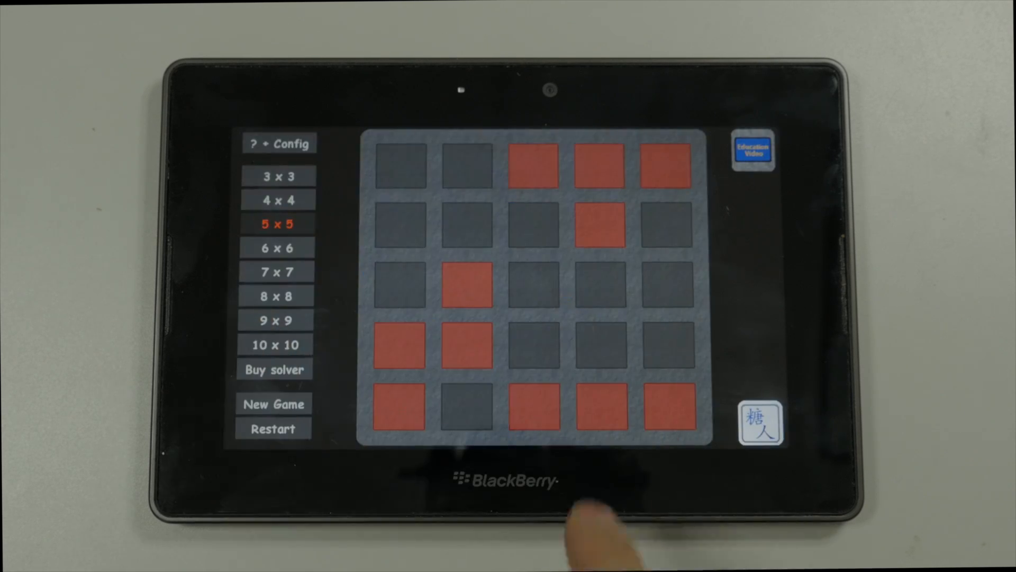
click(664, 285)
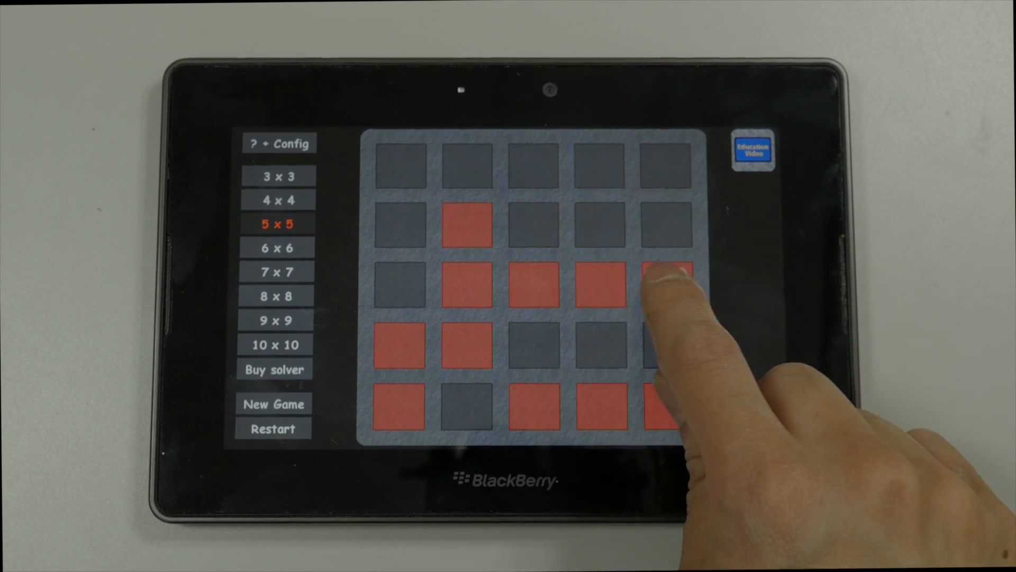
click(664, 285)
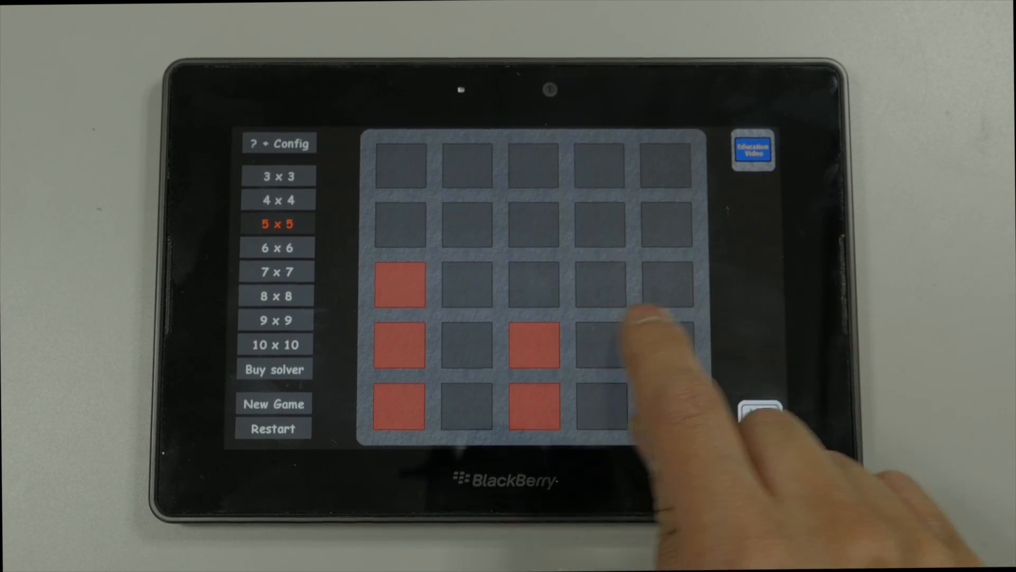